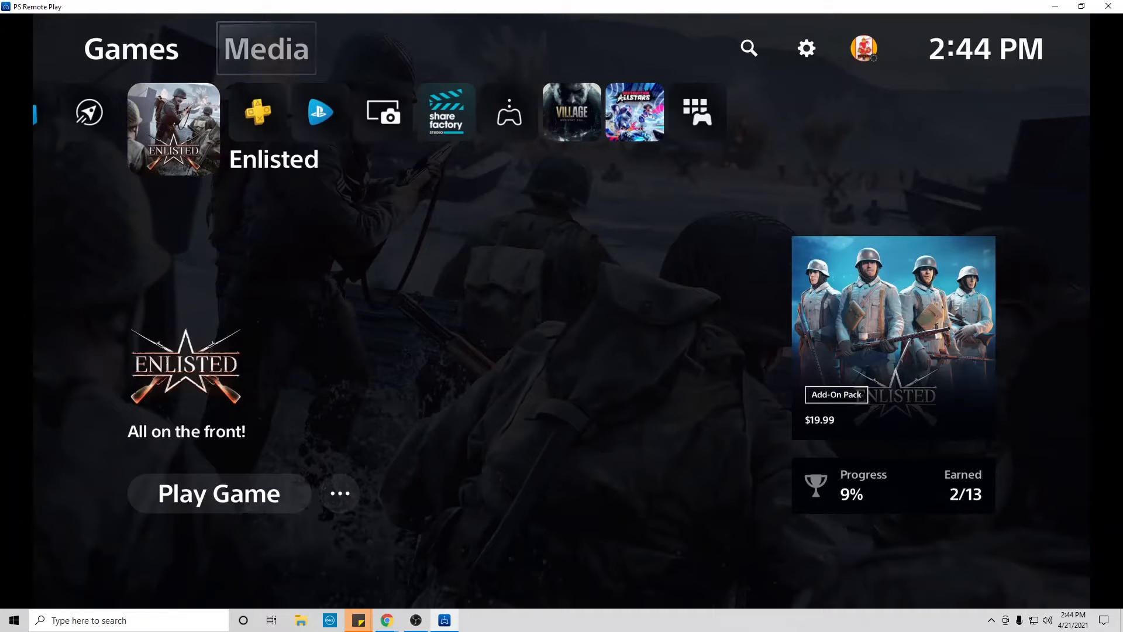
Check the broadcast audio settings under captures and broadcasts, then launch Enlisted.
{"action": "left_click", "coordinate": [805, 48]}
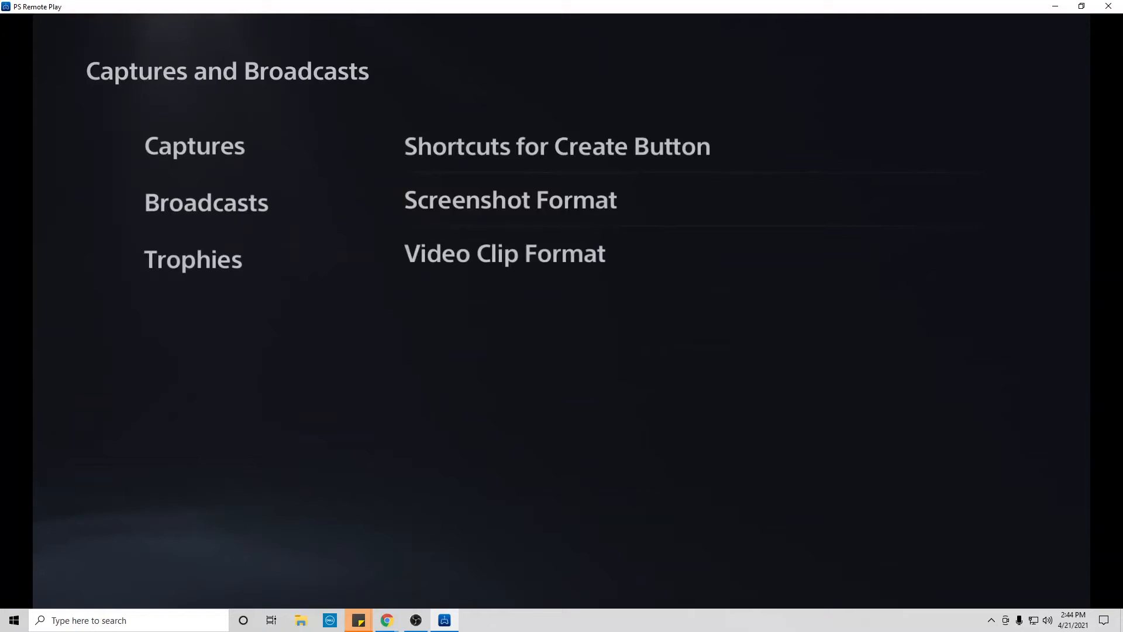
{"action": "left_click", "coordinate": [206, 201]}
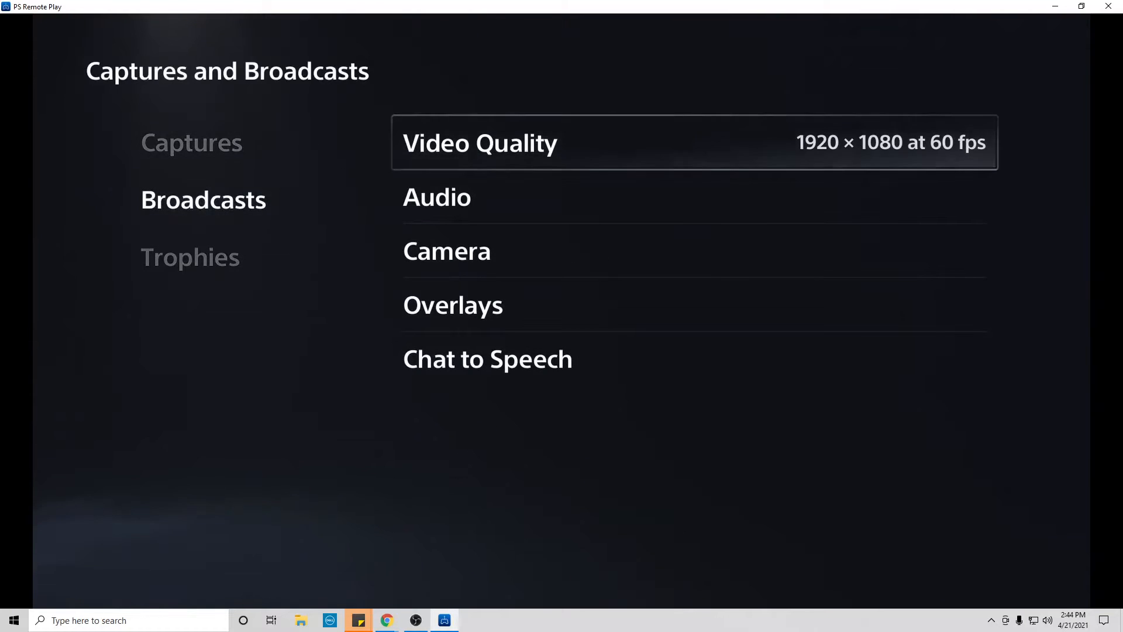
{"action": "left_click", "coordinate": [437, 197]}
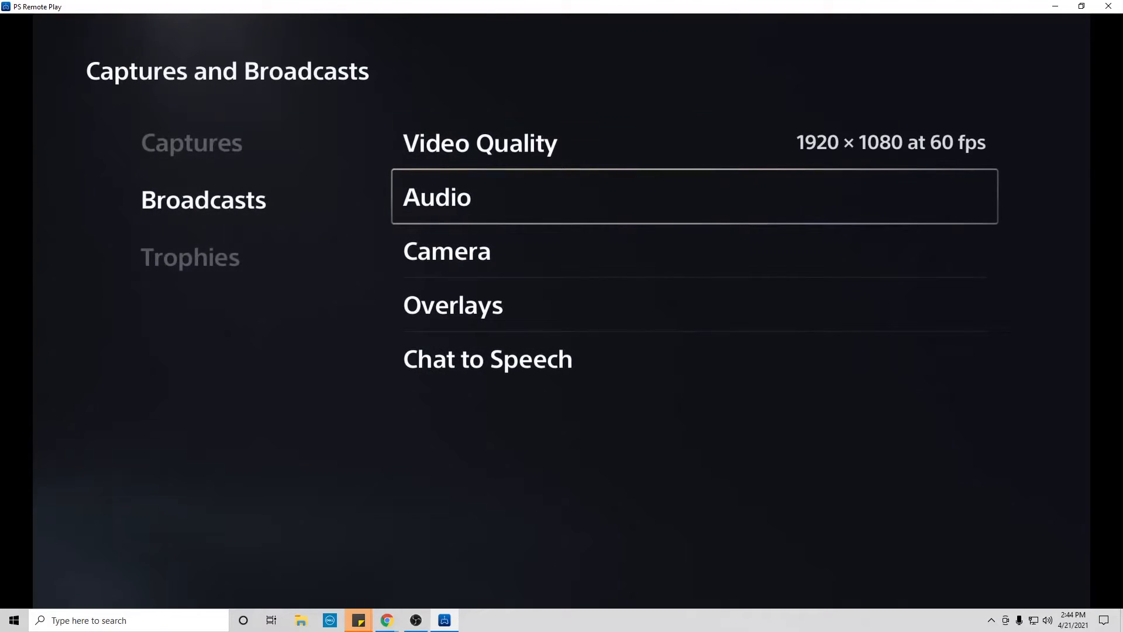
{"action": "left_click", "coordinate": [192, 142]}
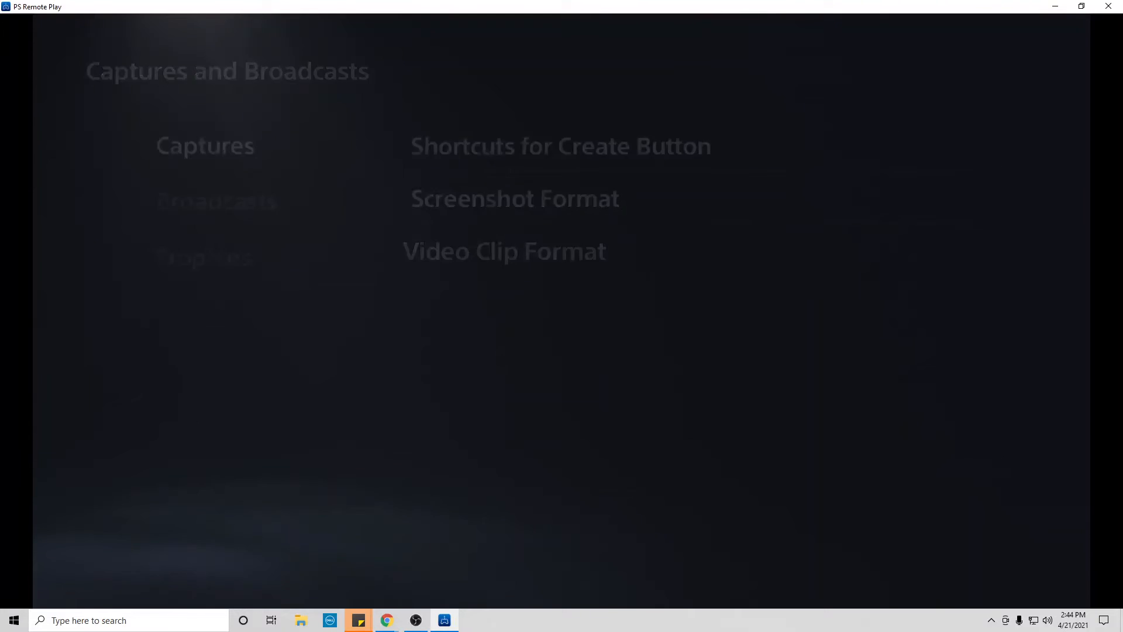
{"action": "left_click", "coordinate": [503, 251]}
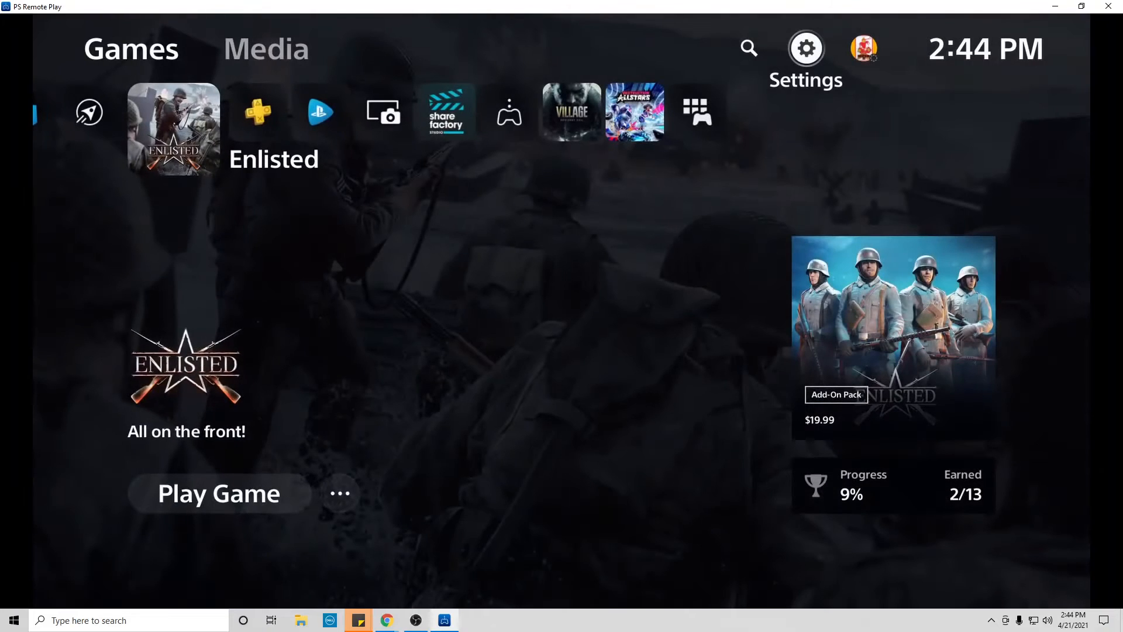
{"action": "left_click", "coordinate": [804, 48]}
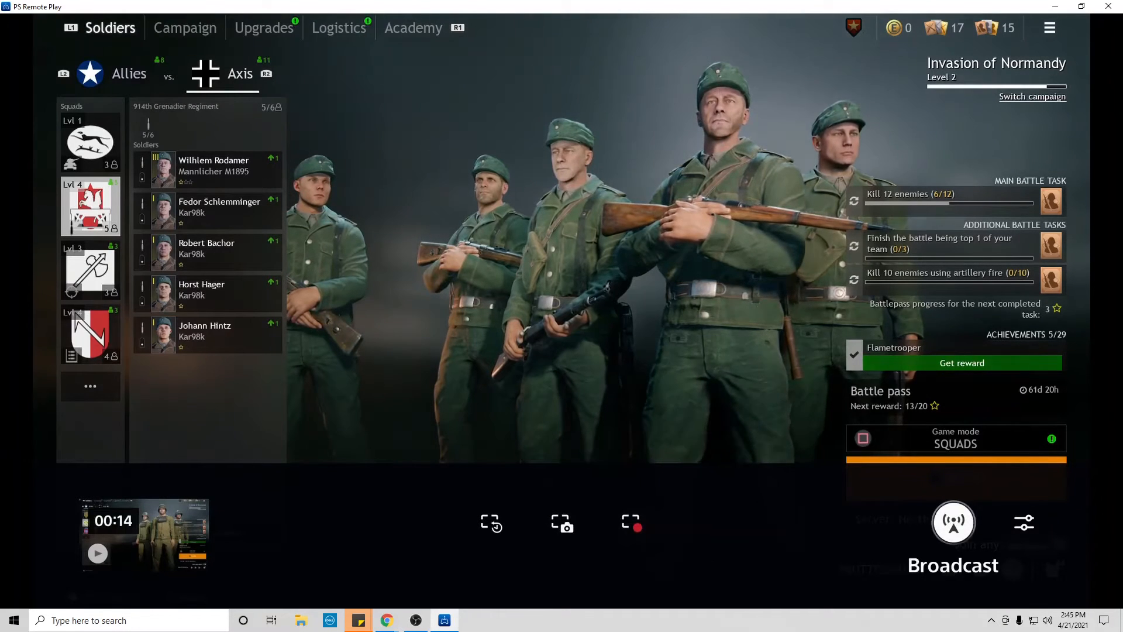
Go live on Twitch with the broadcast titled 'Enlisted! PS5!'.
{"action": "left_click", "coordinate": [953, 522]}
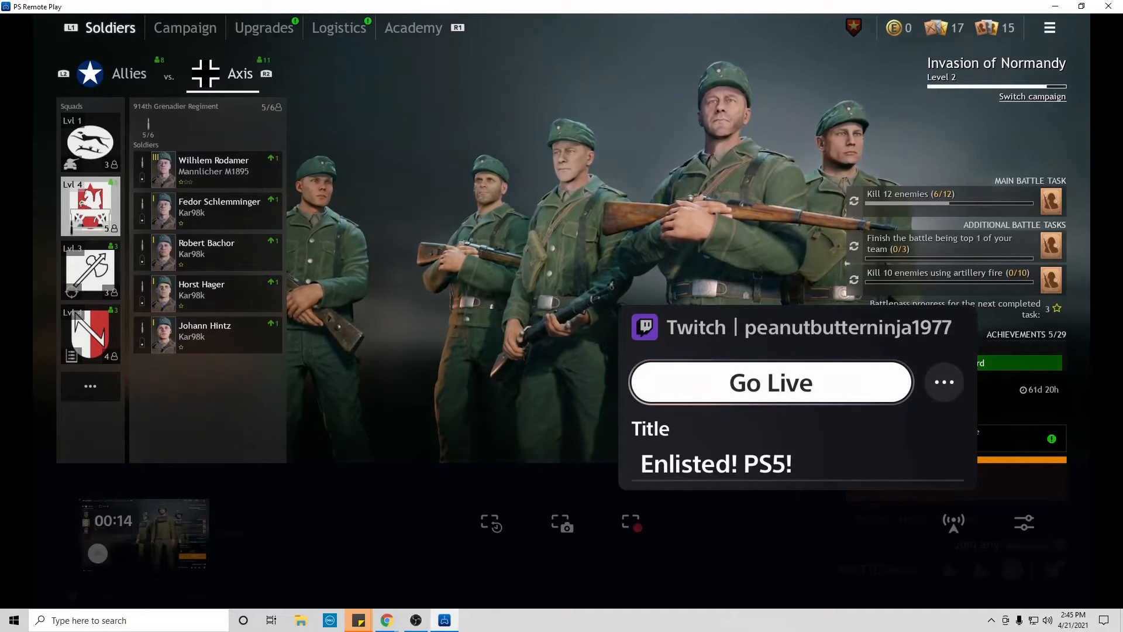
{"action": "left_click", "coordinate": [770, 382]}
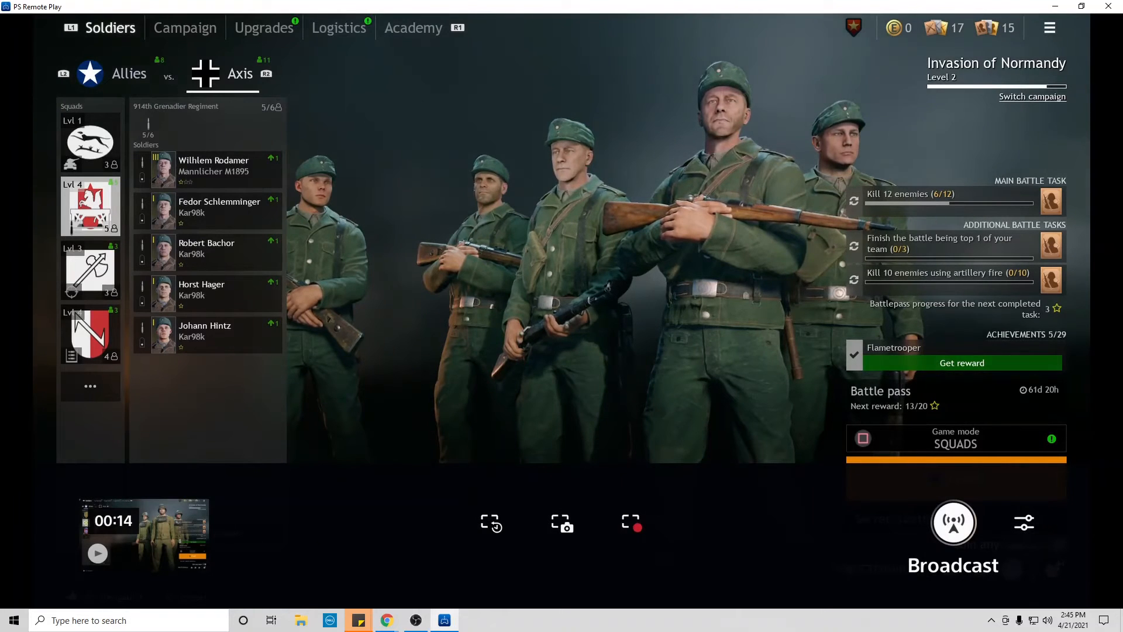
Show the on-air broadcast panel with its running timer and viewer count.
{"action": "left_click", "coordinate": [953, 522]}
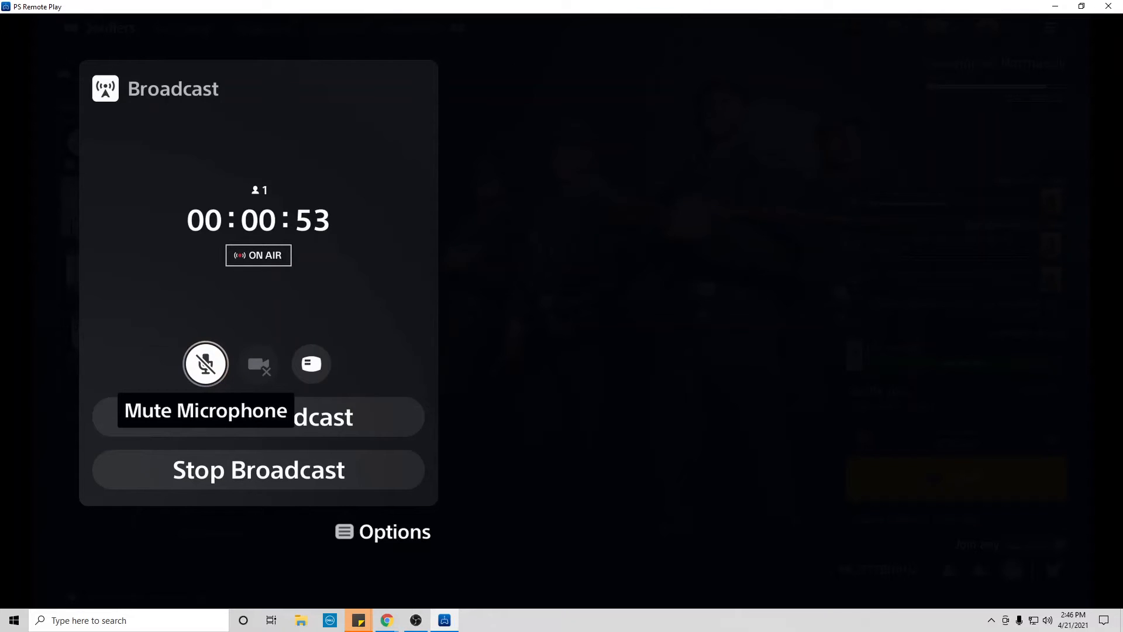
Mute the broadcast microphone, then unmute it again.
{"action": "left_click", "coordinate": [205, 363]}
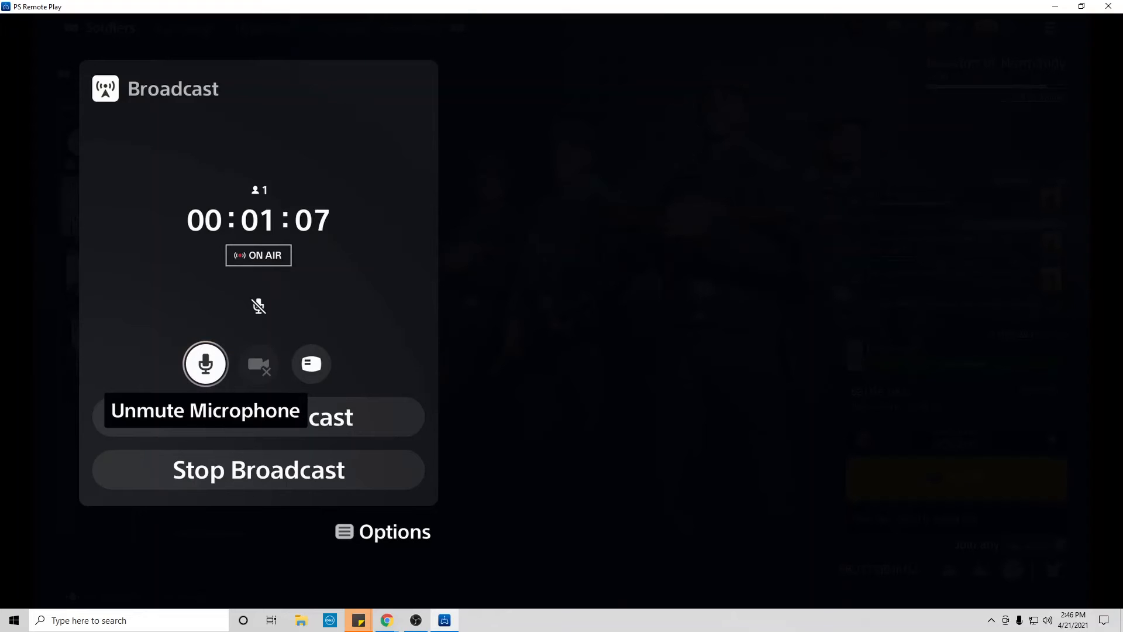
{"action": "left_click", "coordinate": [206, 364]}
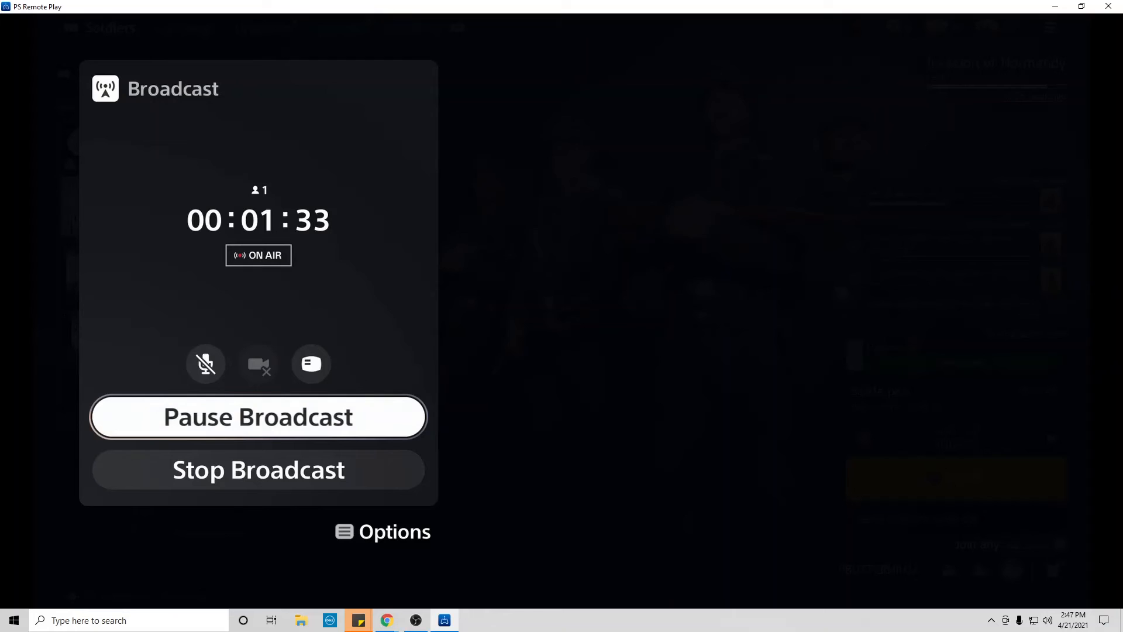
{"action": "mouse_move", "coordinate": [205, 364]}
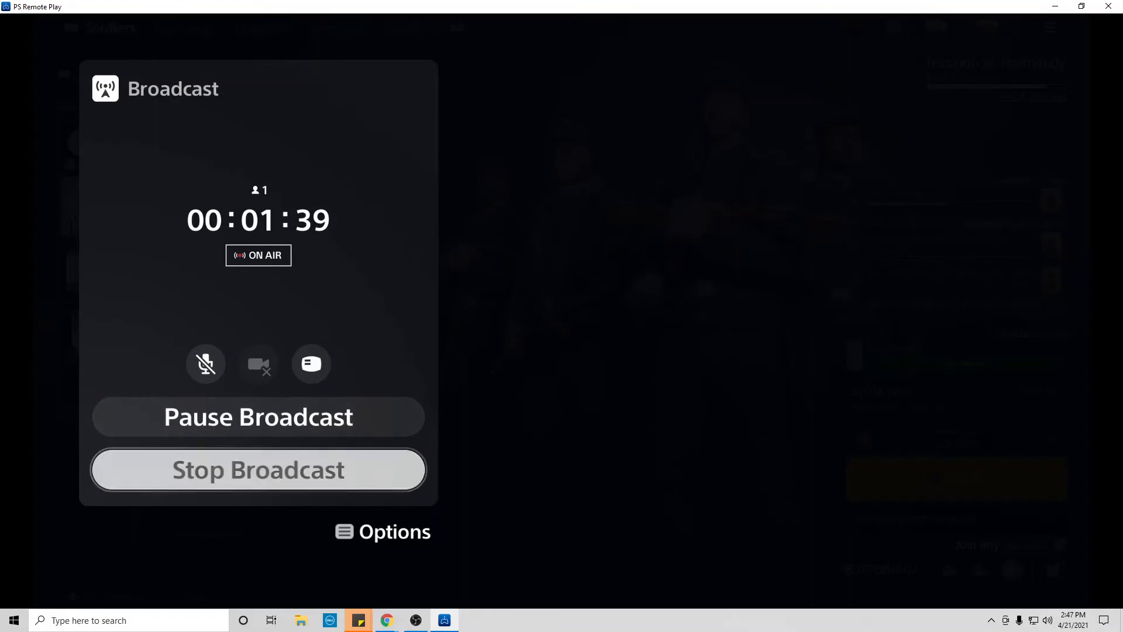
Stop the Twitch broadcast and confirm with Yes.
{"action": "left_click", "coordinate": [258, 469]}
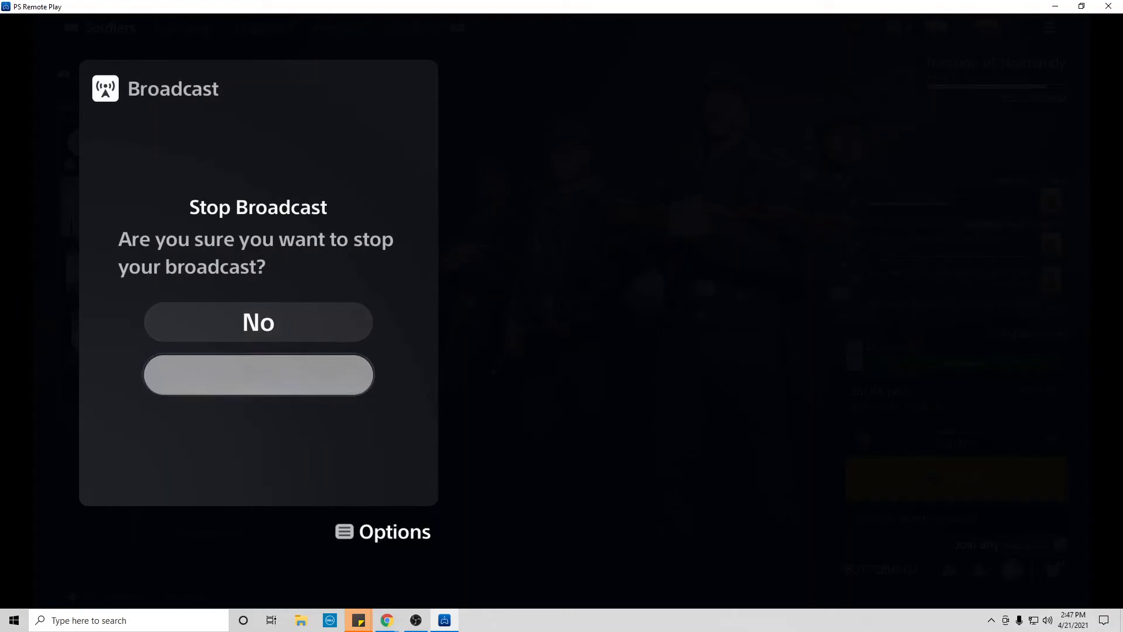
{"action": "left_click", "coordinate": [258, 374]}
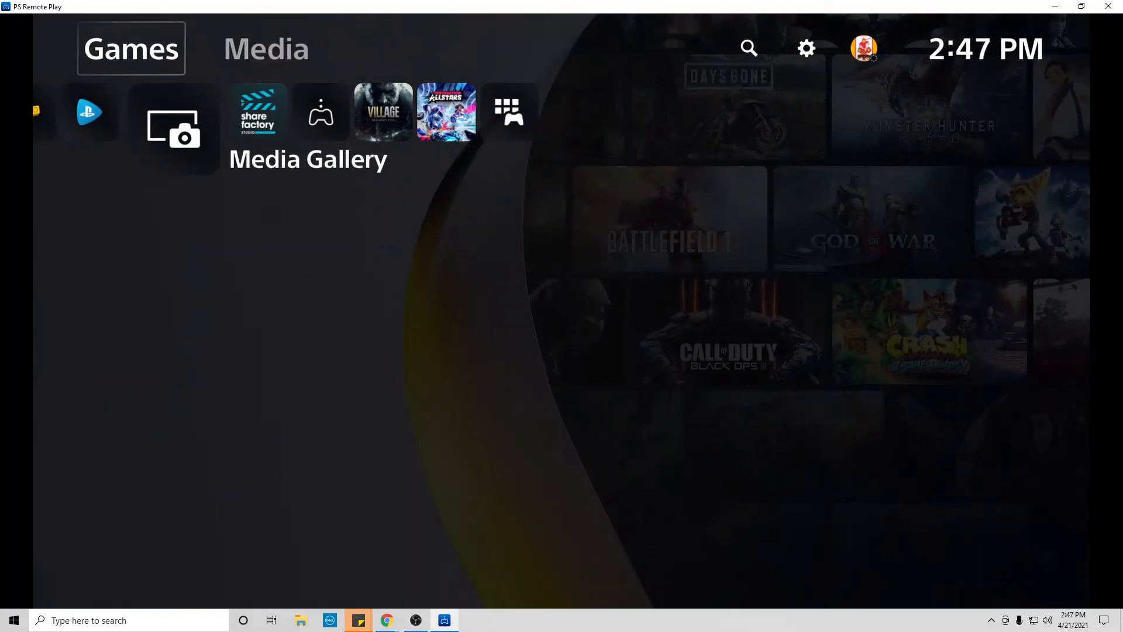
{"action": "left_click", "coordinate": [805, 49]}
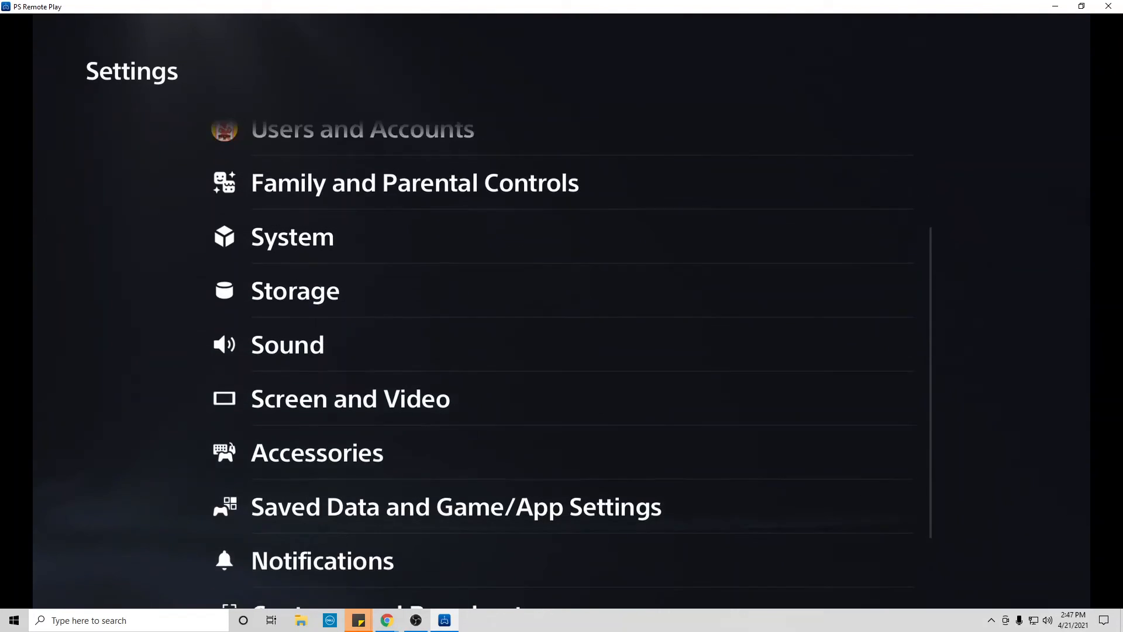
{"action": "left_click", "coordinate": [456, 505]}
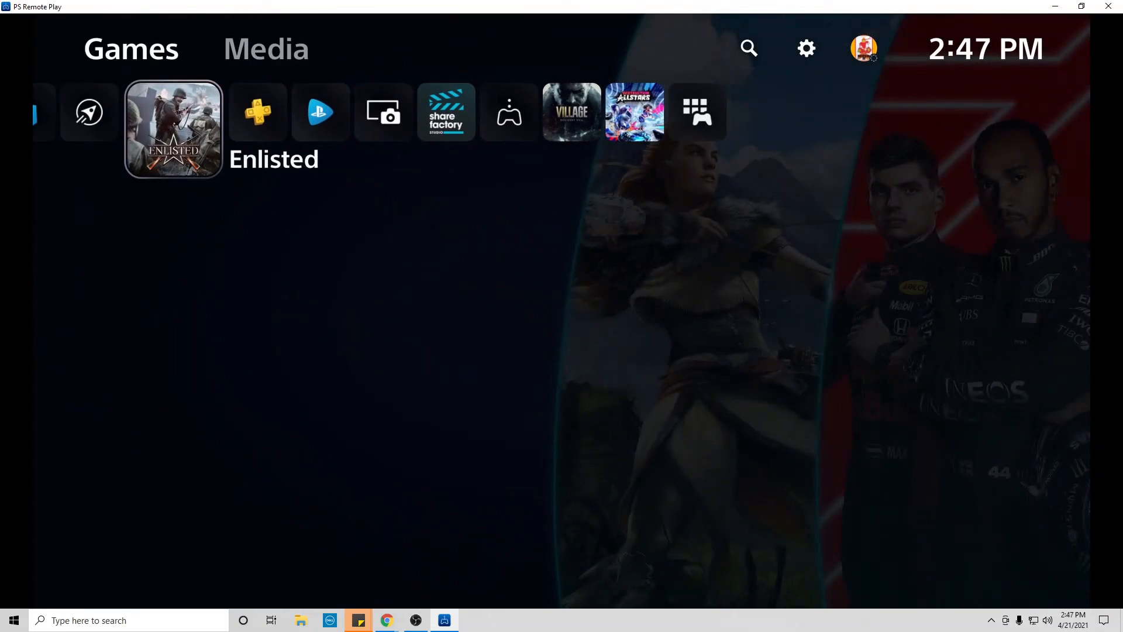
{"action": "left_click", "coordinate": [172, 128]}
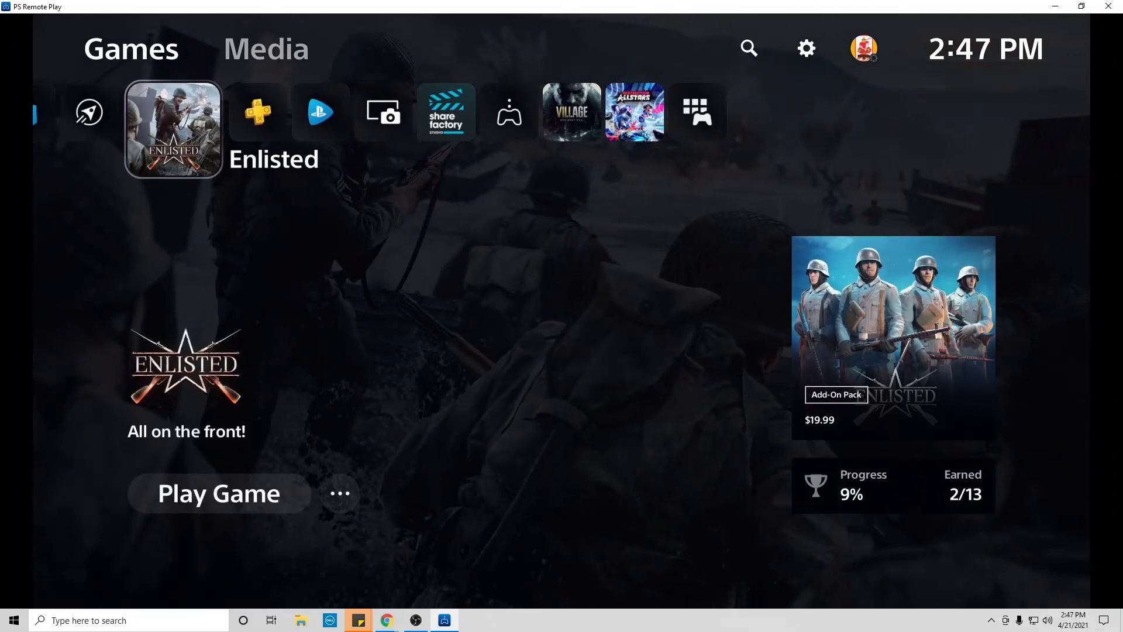